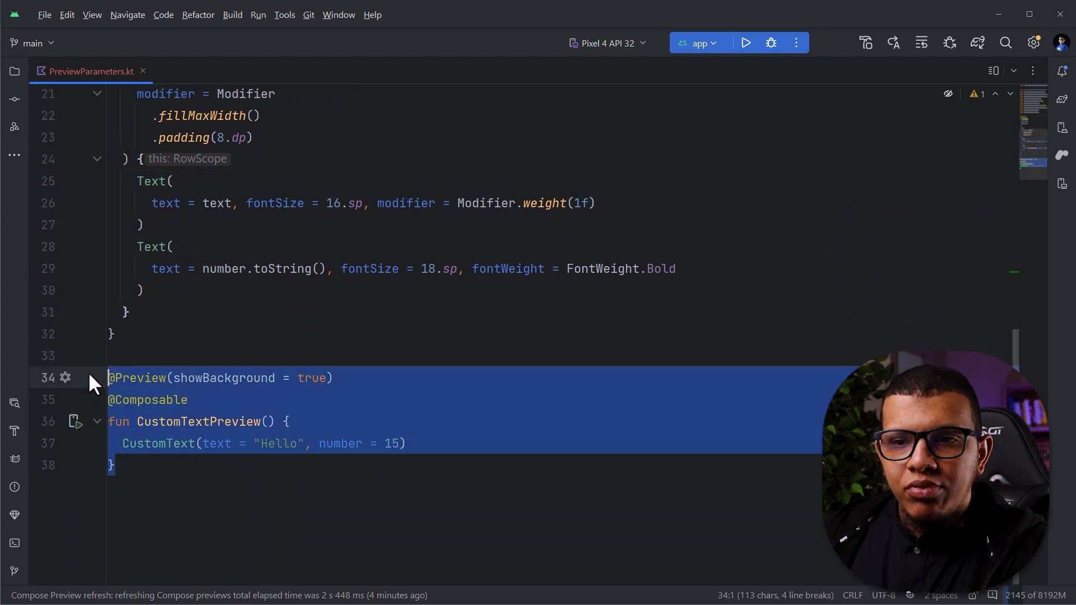
Step: Show the rendered CustomTextPreview with Hello and 15 beside the Kotlin code
left_click(167, 444)
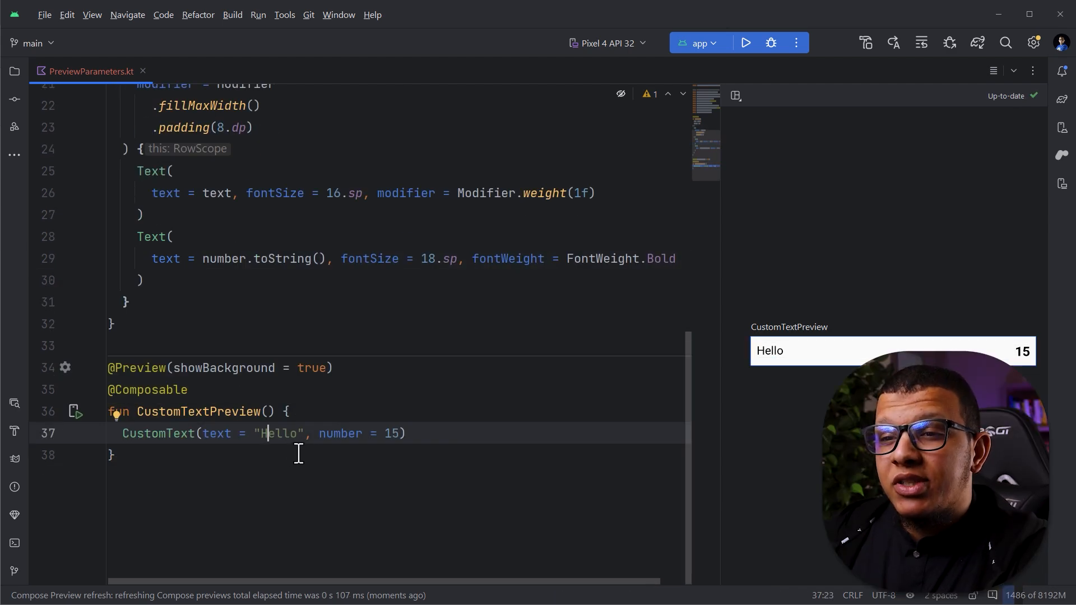
double_click(282, 433)
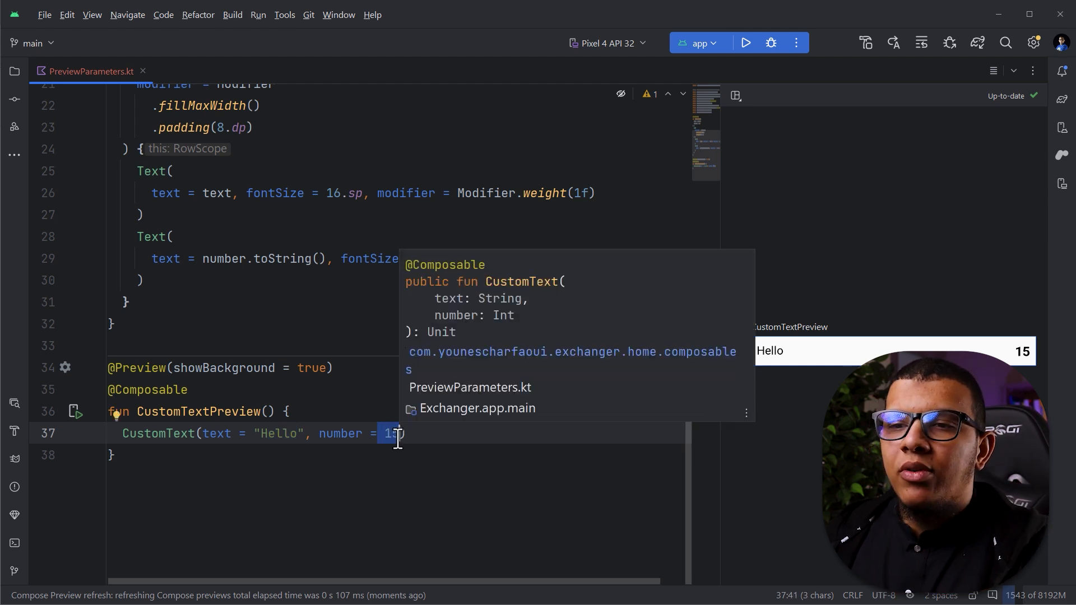
key("Ctrl+D")
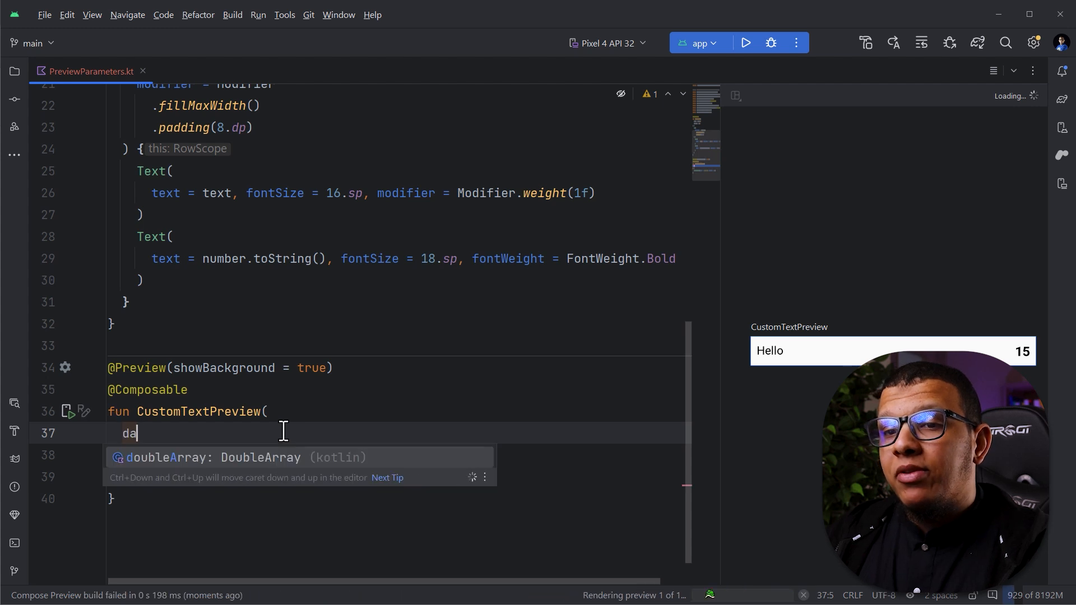
Step: Declare the parameter data : Pair<String, Int> in CustomTextPreview's signature
type("ta =")
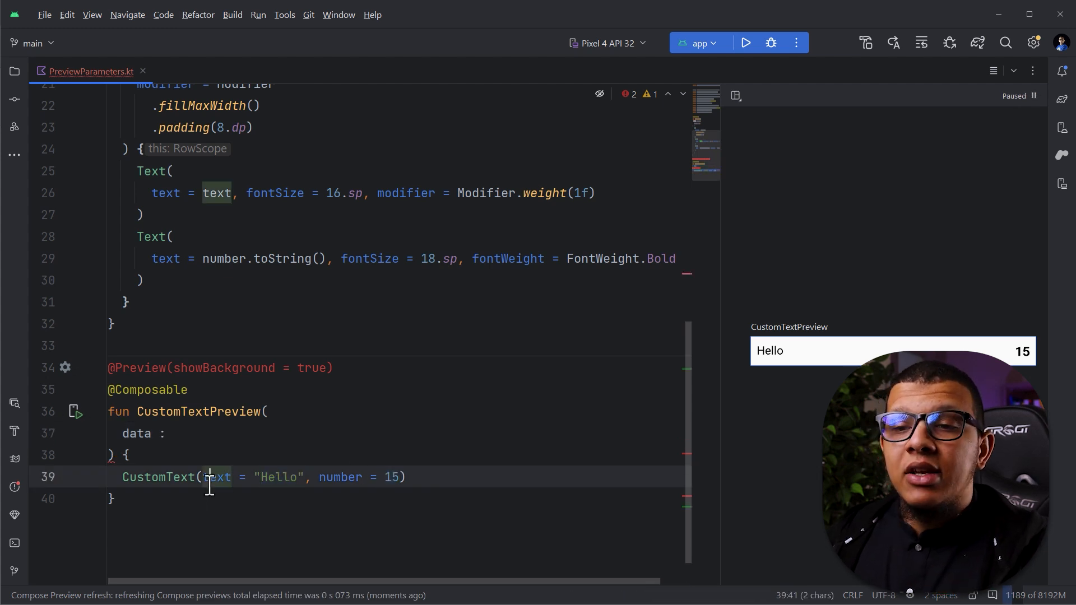
left_click_drag(206, 477, 312, 477)
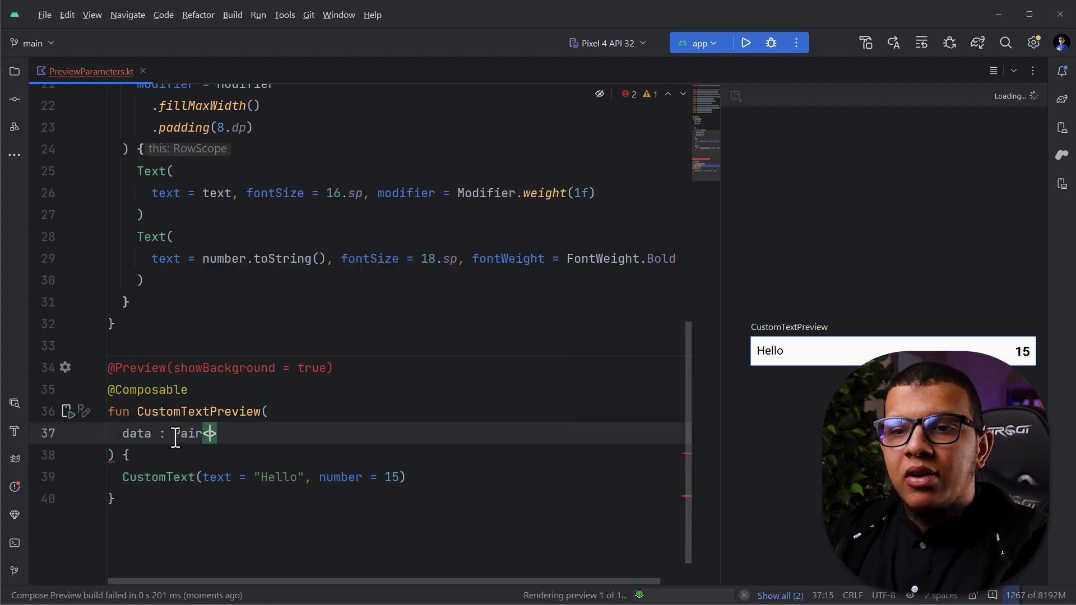
type("String,")
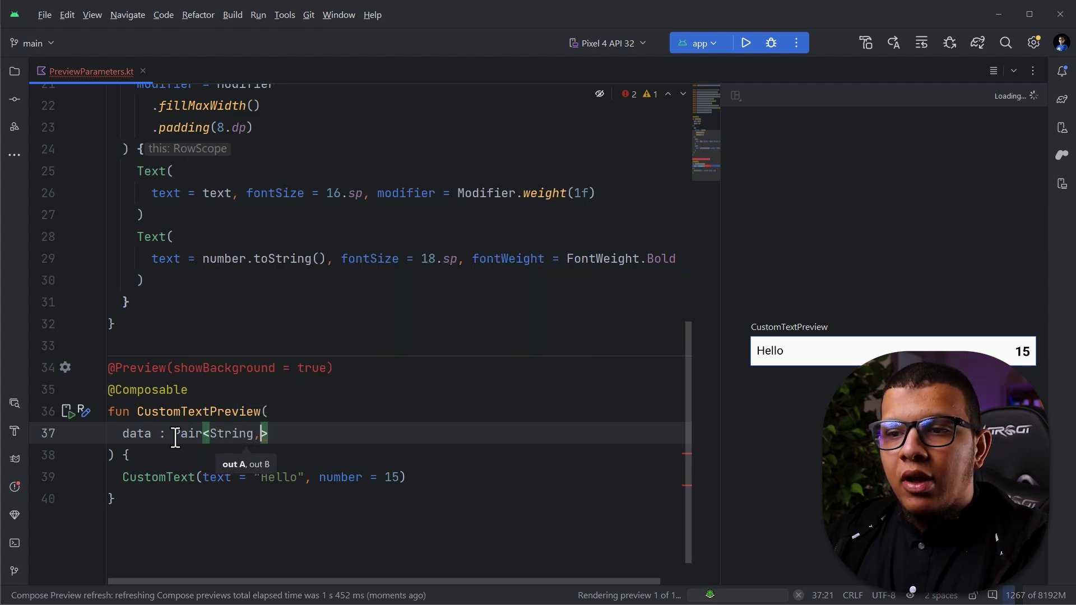
type("Int")
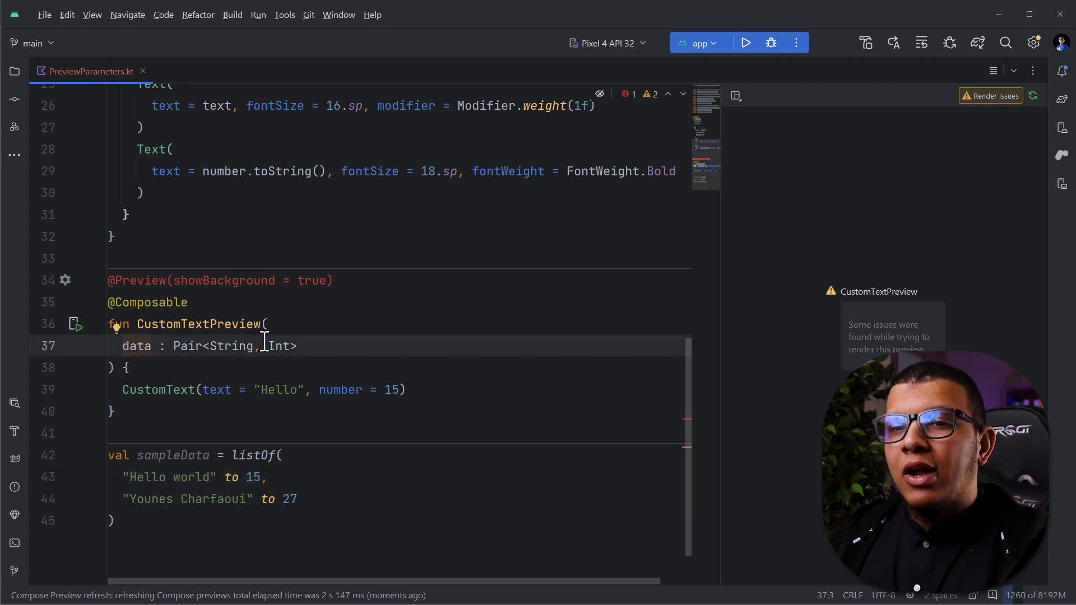
Step: Begin an @ annotation in front of the data parameter
type("@")
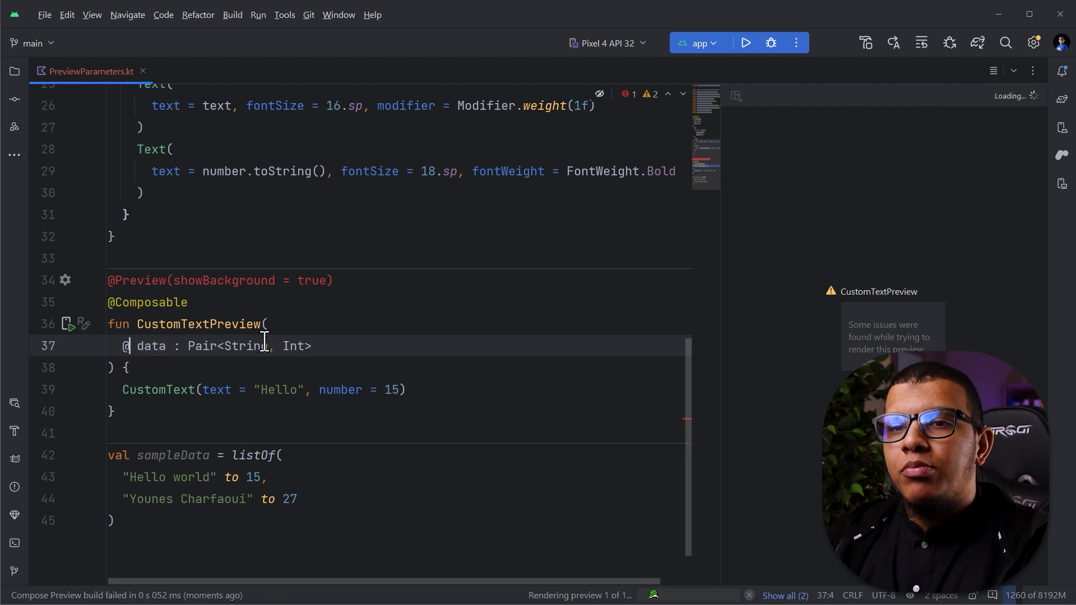
type("PreviewParameter(")
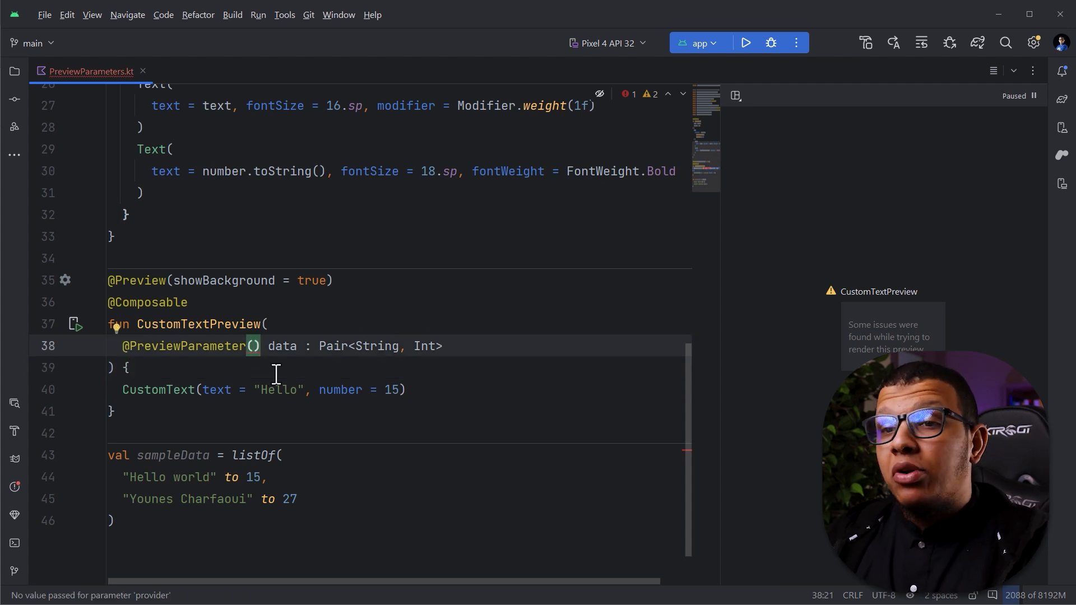
type("DataProv")
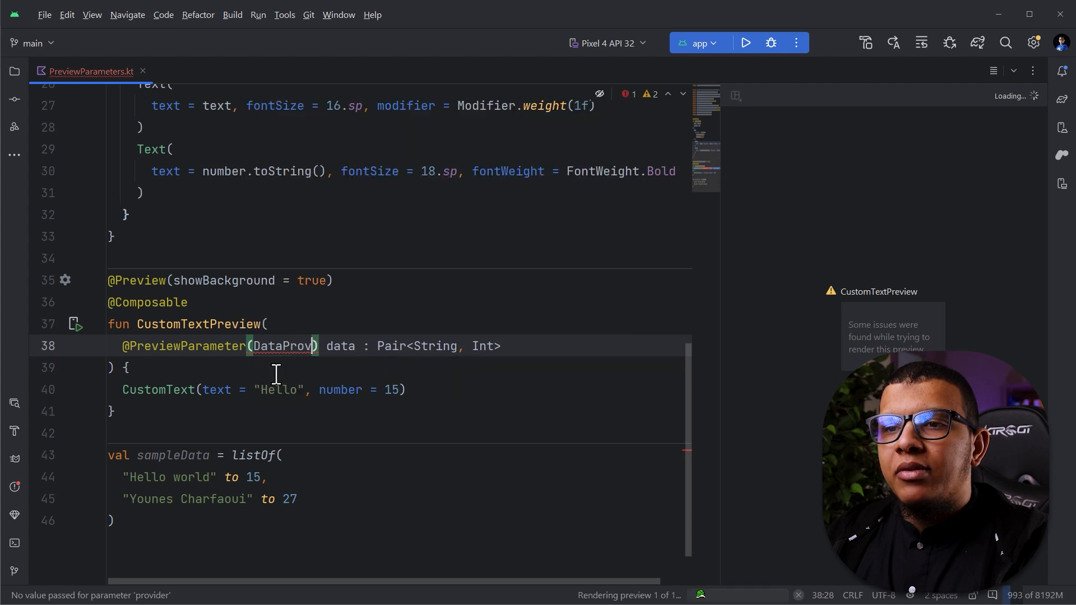
type("ider::P")
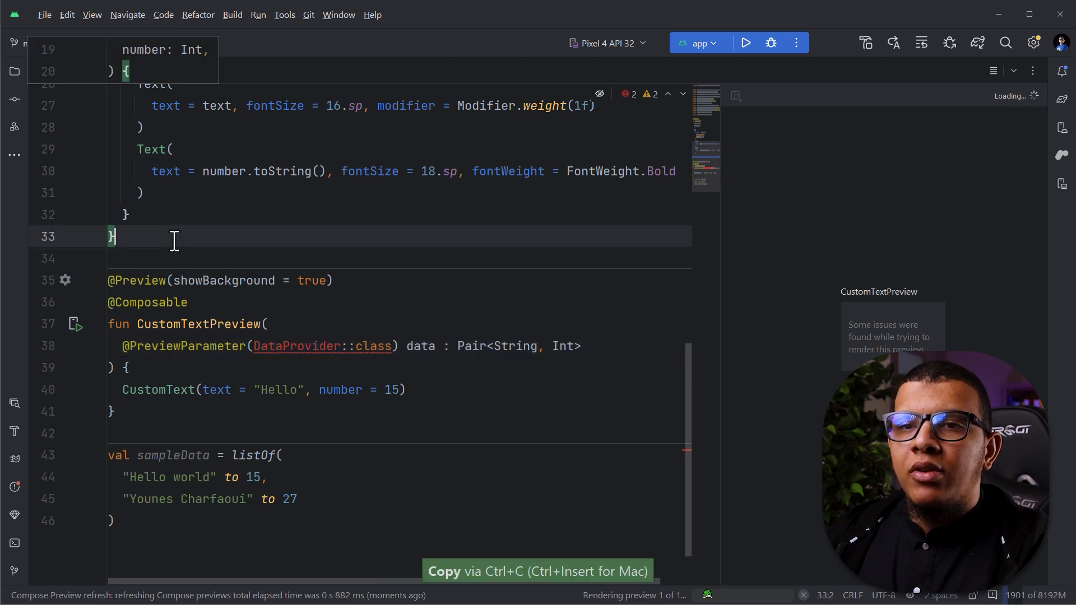
Step: Write class DataProvider : PreviewParameterProvider<Pair<String, Int>> and implement its values member stub
type("DataProvider : PreviewParameterPro")
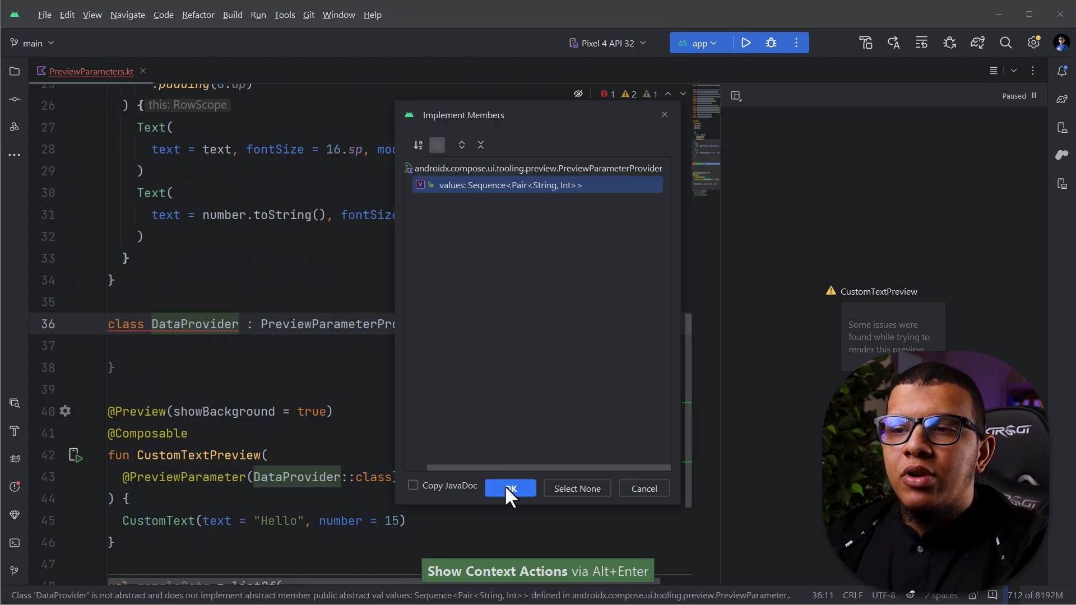
left_click(510, 488)
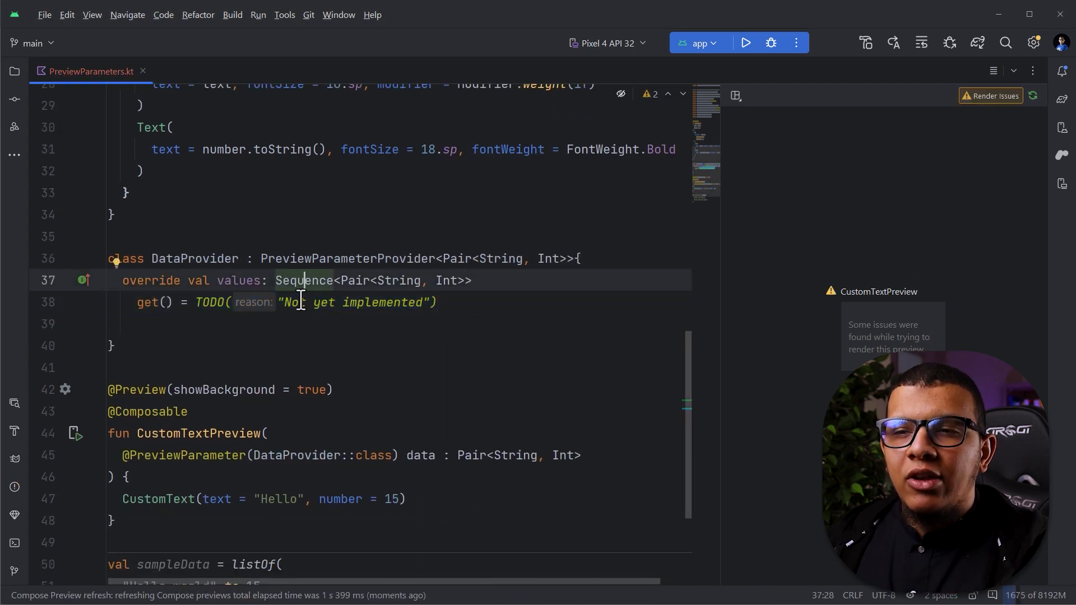
mouse_move(302, 280)
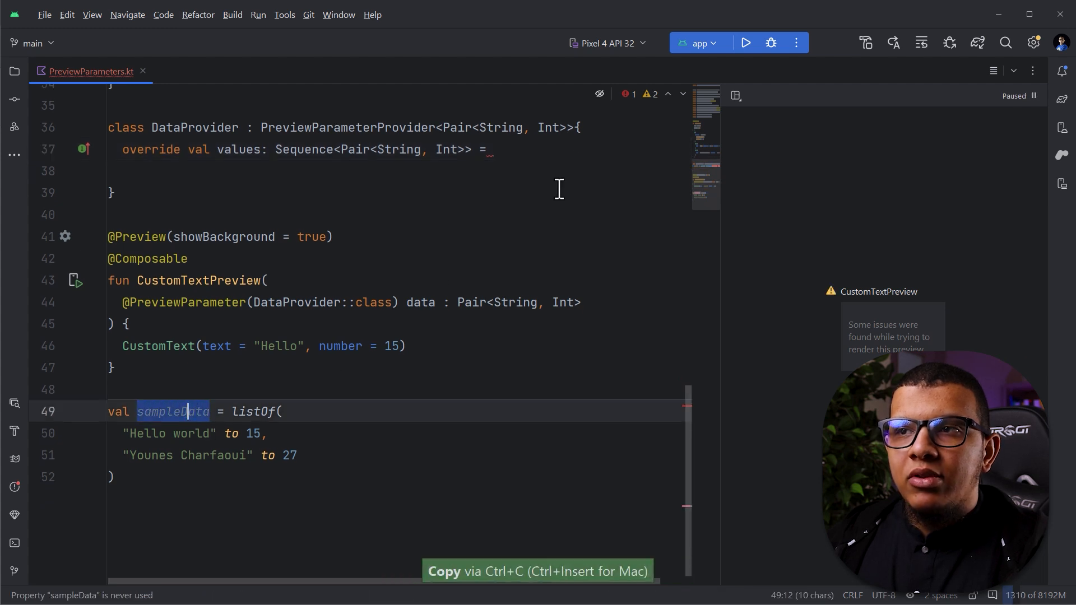
Step: Return sampleData.asSequence() from values so previews data 0 and data 1 render
key("Ctrl+V")
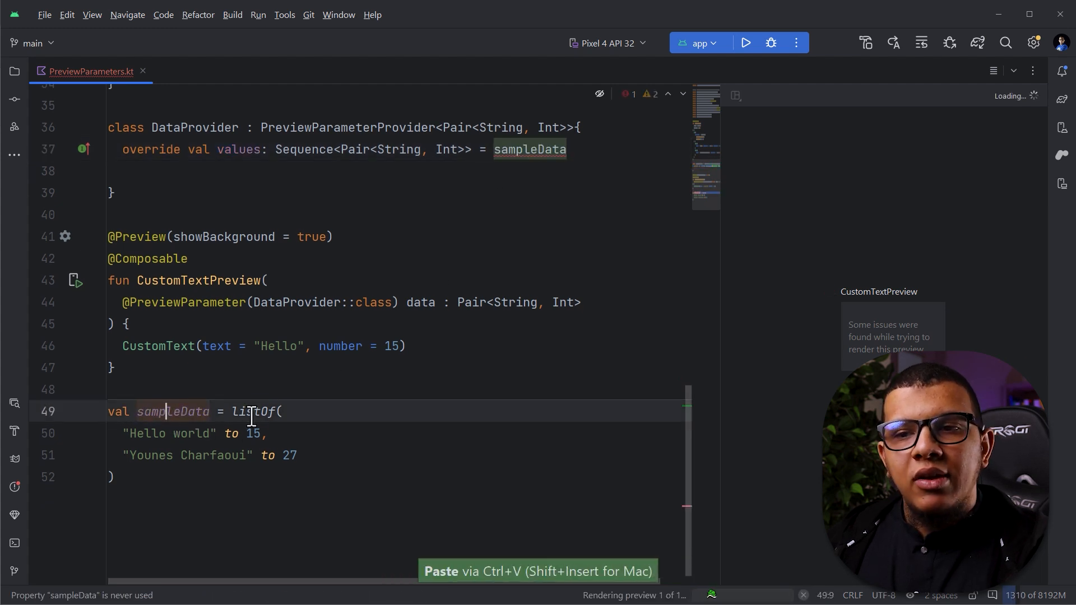
double_click(251, 411)
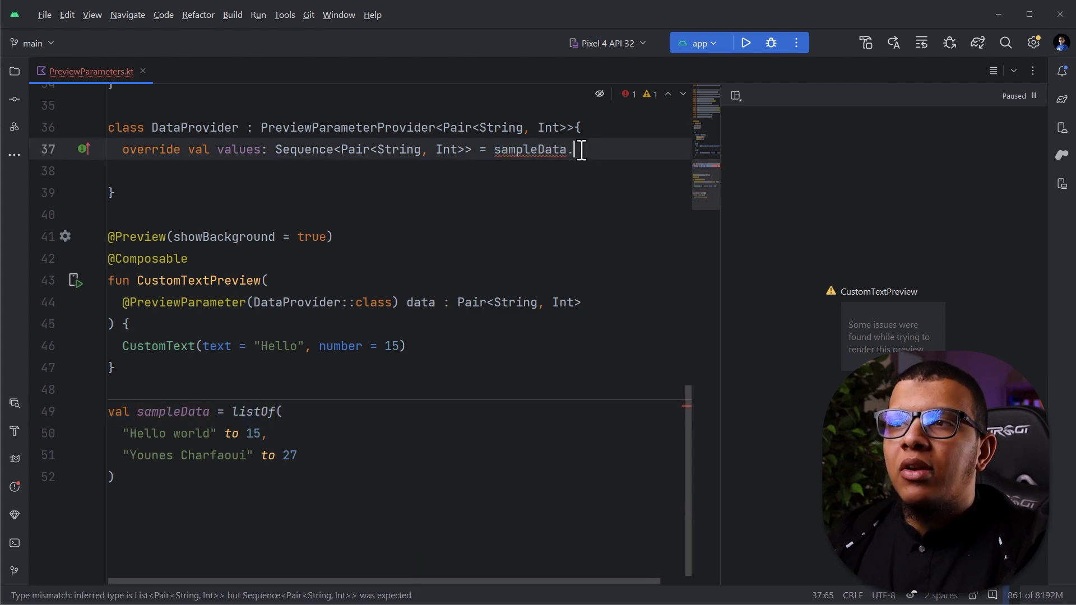
type("asSequence(")
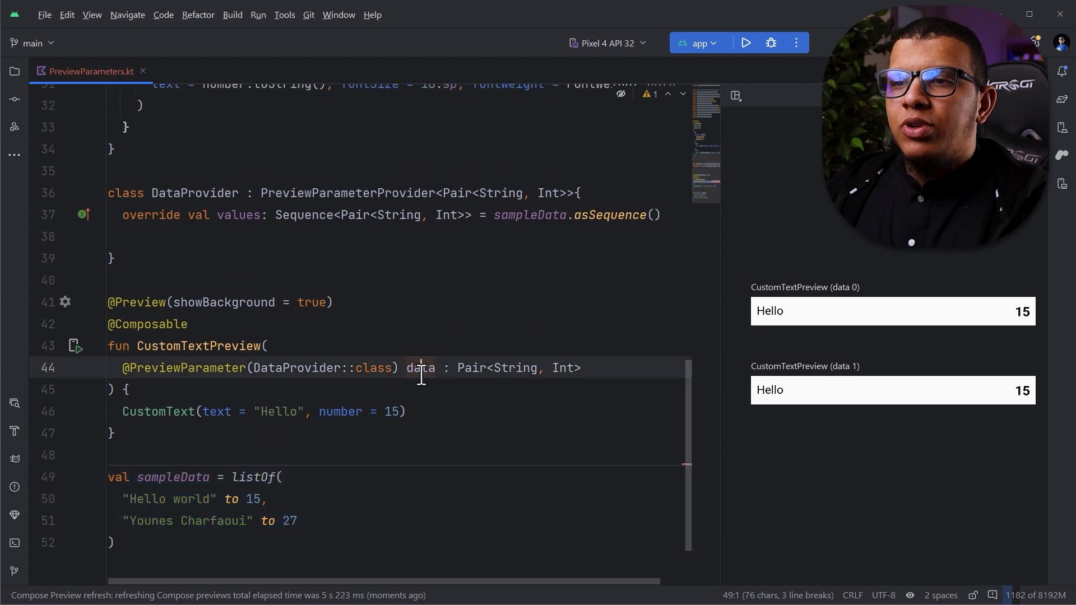
Step: Pass text = data.first and number = data.second into CustomText
type("data.first")
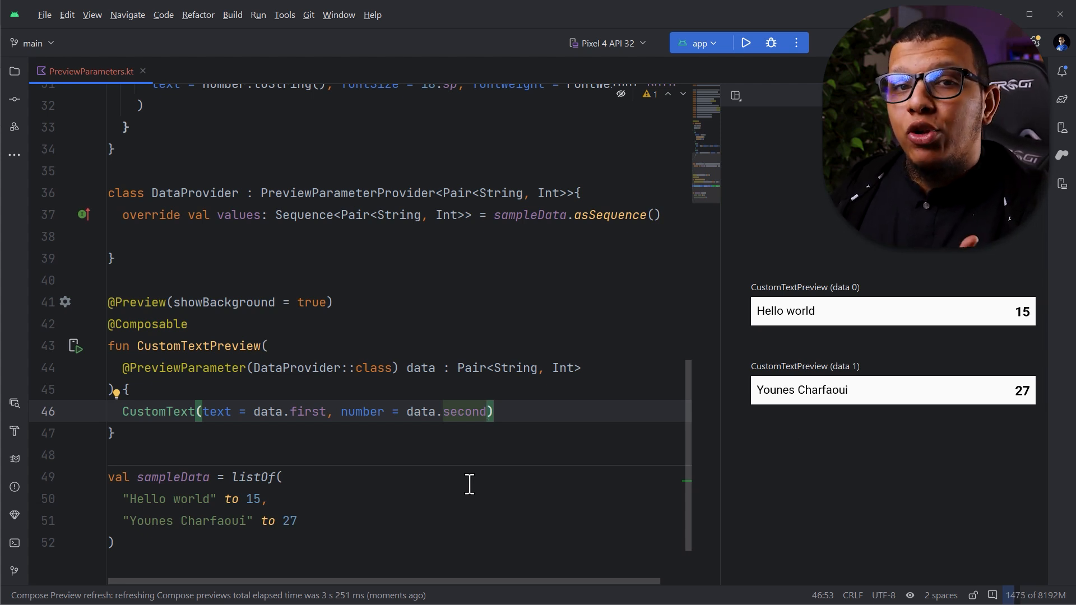
mouse_move(480, 482)
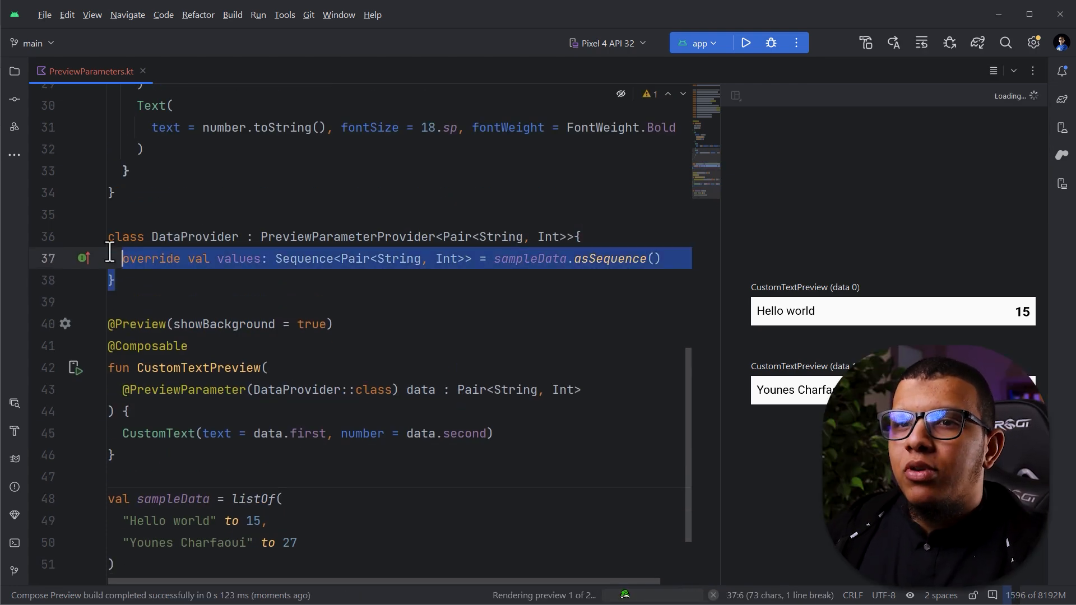
double_click(349, 236)
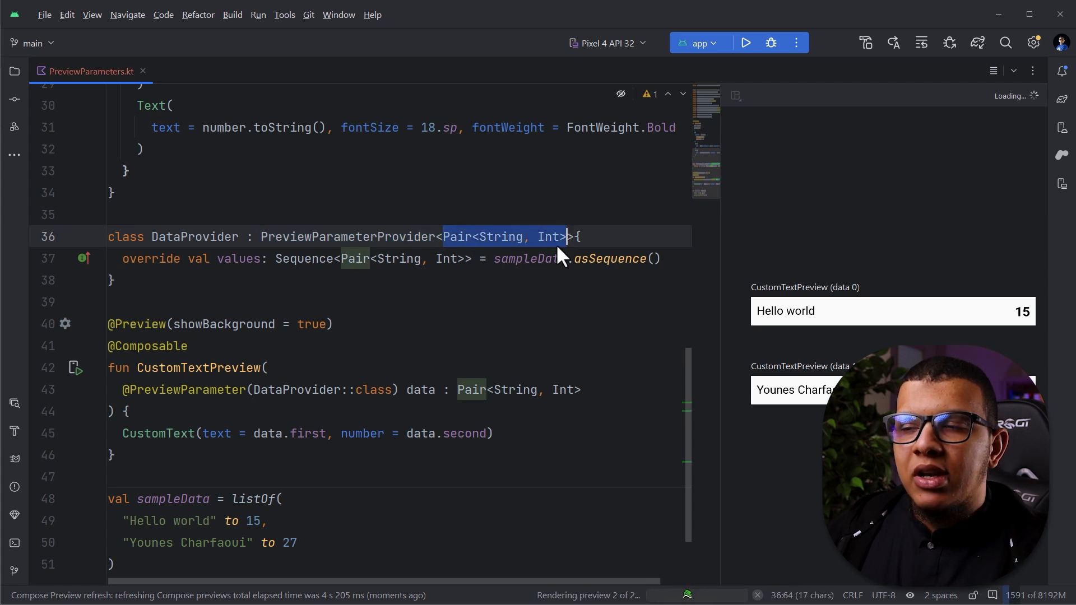
left_click(240, 258)
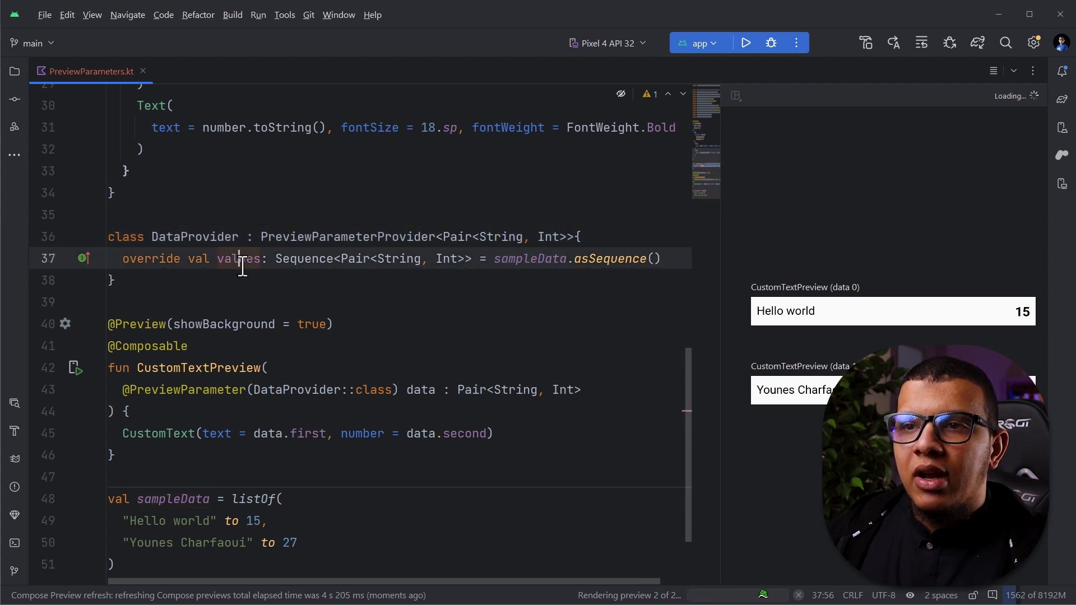